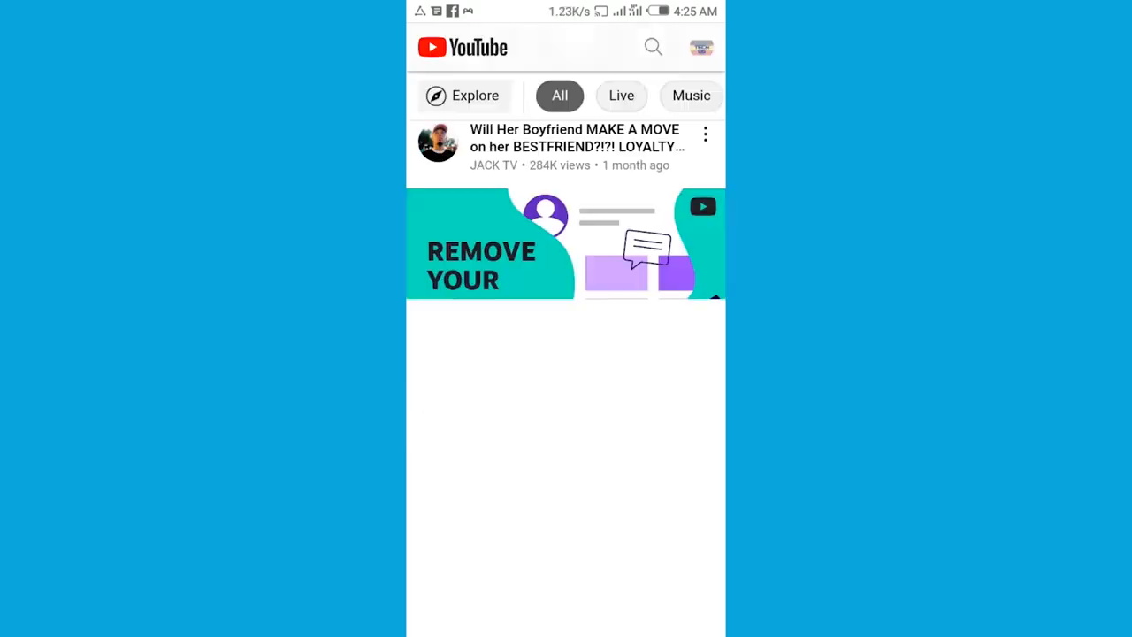
# Switch Chrome to the desktop version of YouTube via the browser menu's Desktop site option
pyautogui.scroll(3)
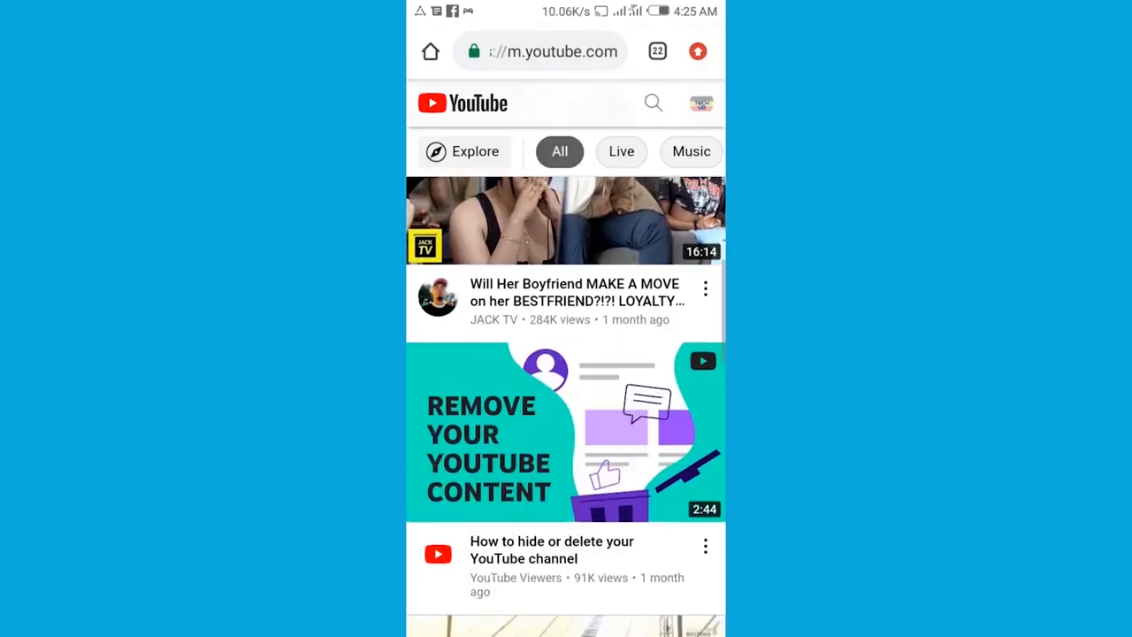
pyautogui.scroll(3)
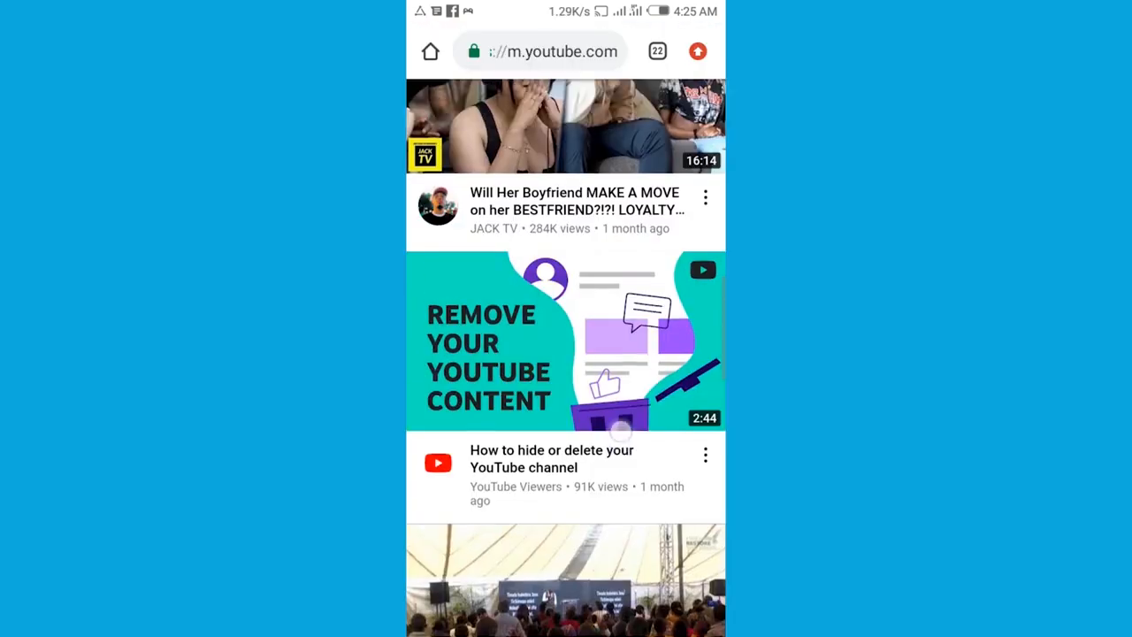
pyautogui.scroll(-3)
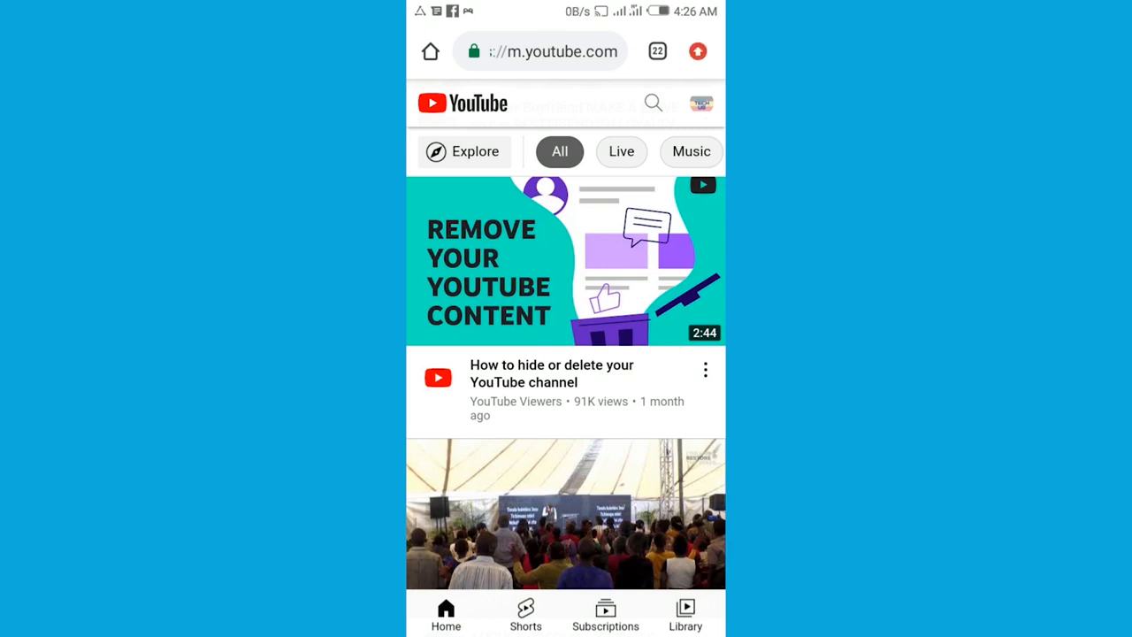
pyautogui.click(697, 52)
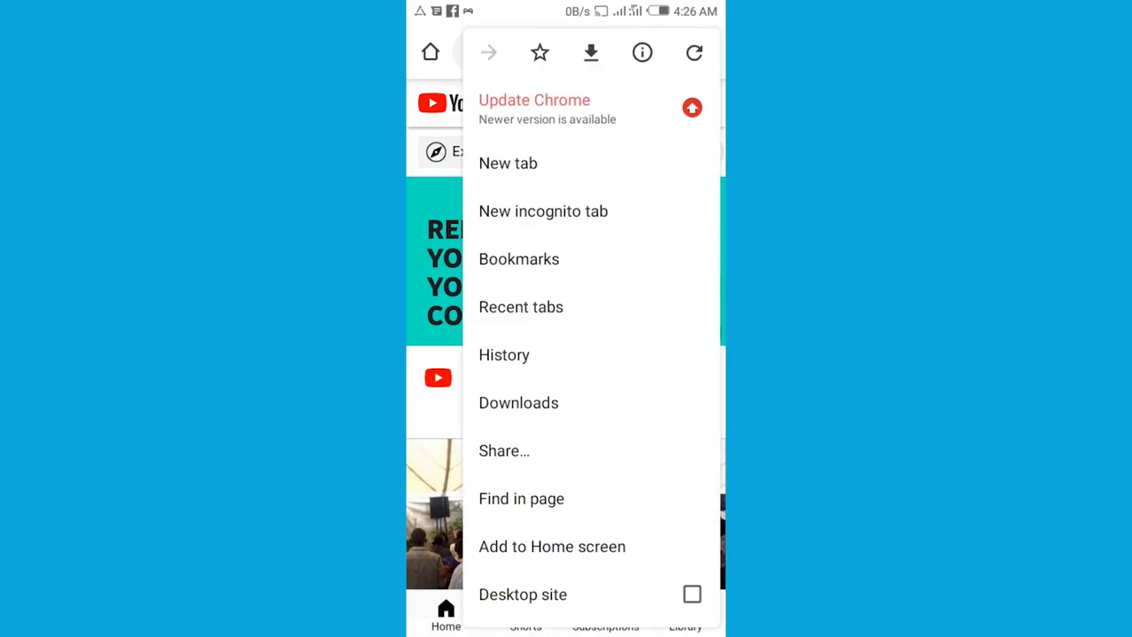
pyautogui.scroll(-3)
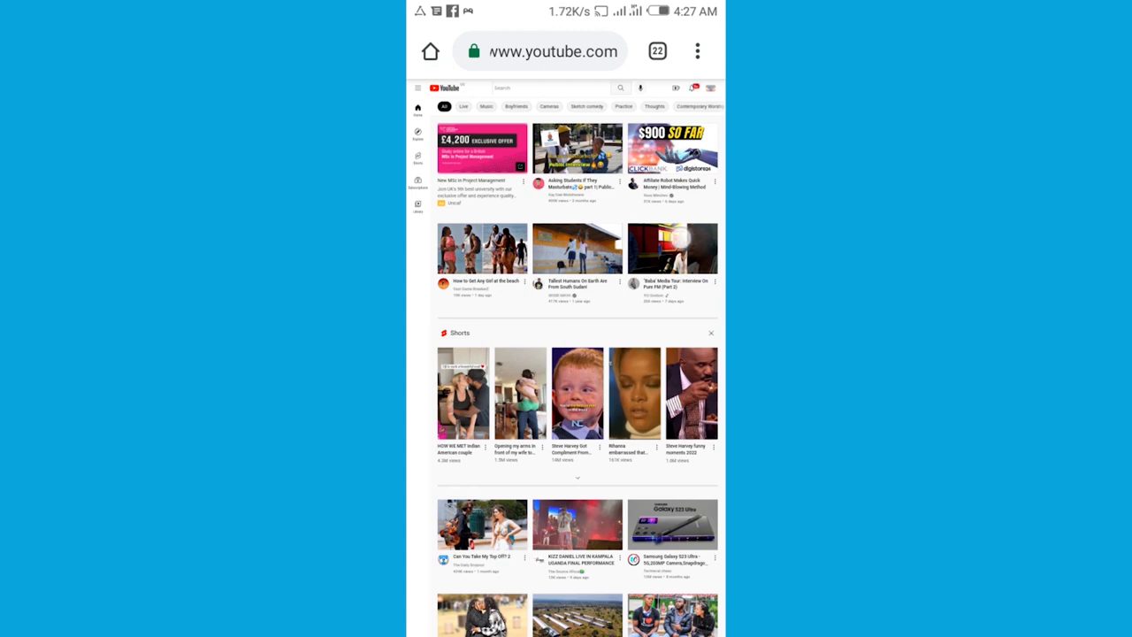
# Open Your channel from the profile picture's account menu
pyautogui.scroll(-3)
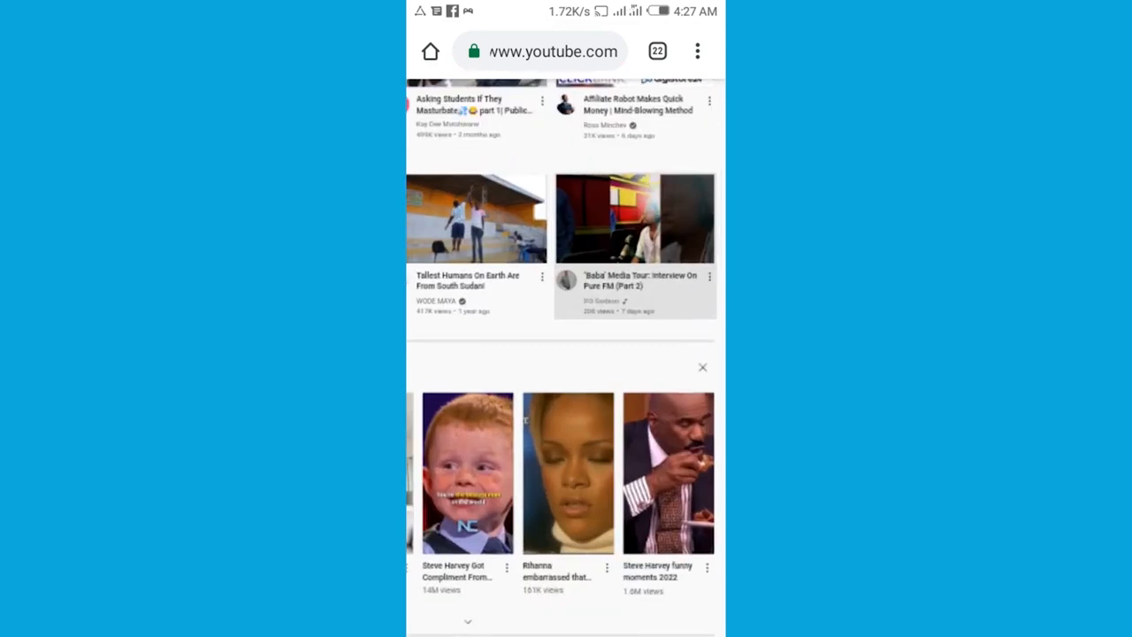
pyautogui.scroll(3)
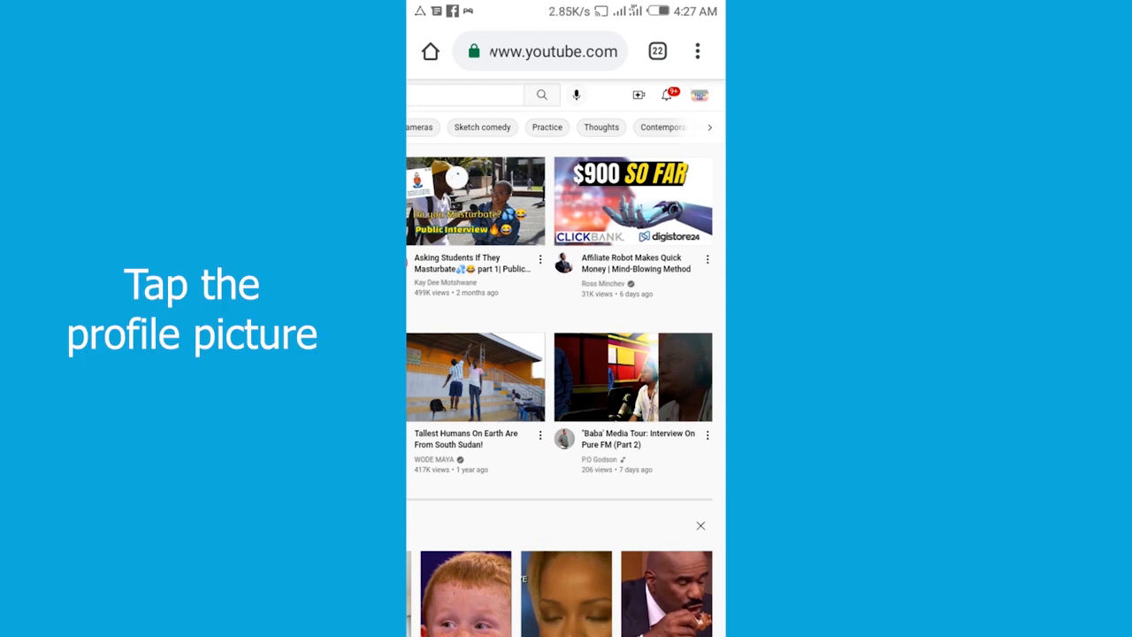
pyautogui.click(700, 95)
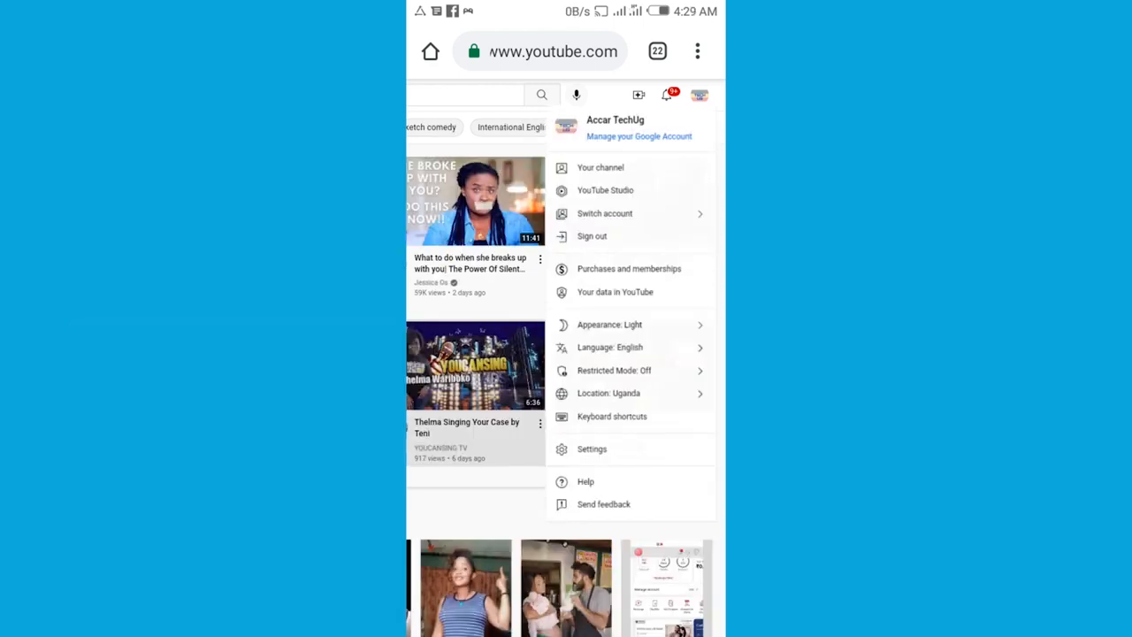
pyautogui.click(600, 167)
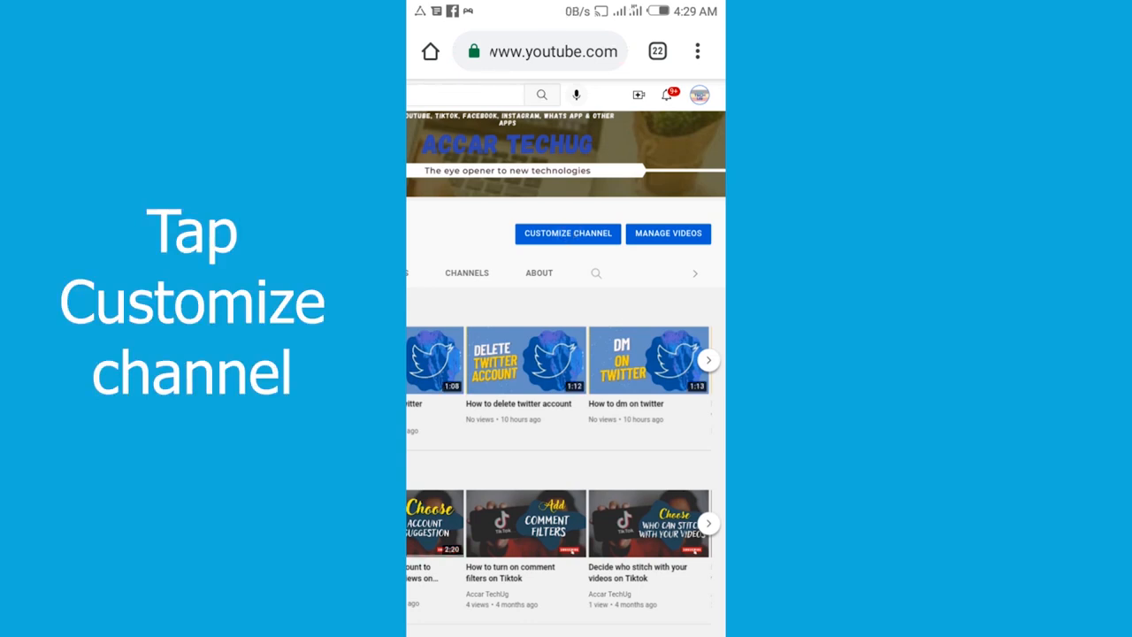
# Open Customize channel in YouTube Studio, then Settings from the side menu
pyautogui.click(567, 234)
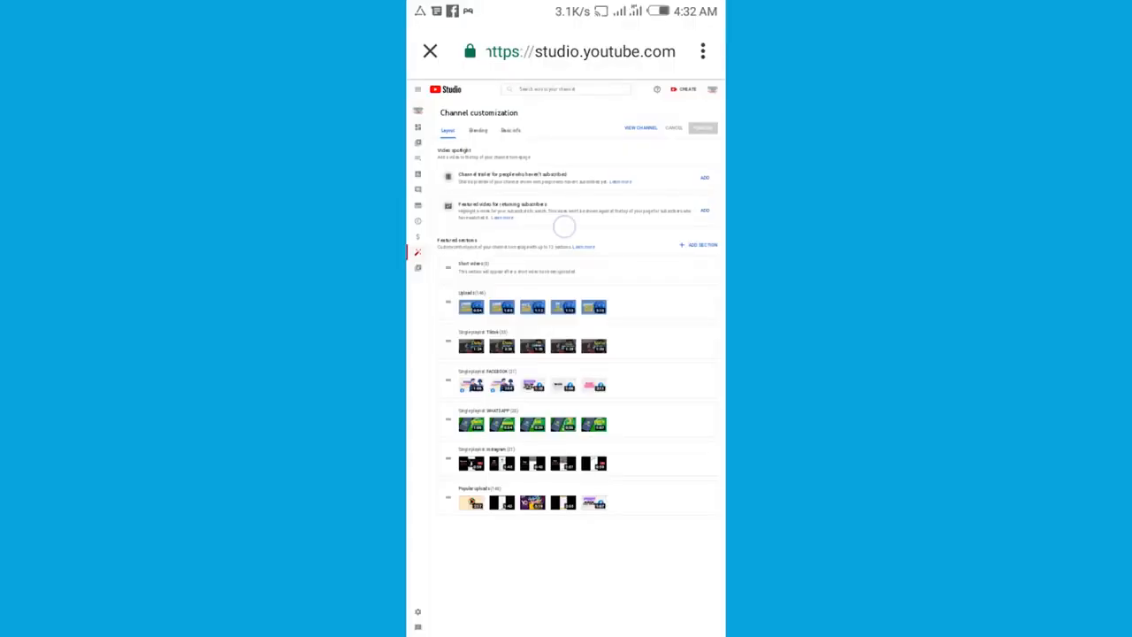
pyautogui.scroll(-3)
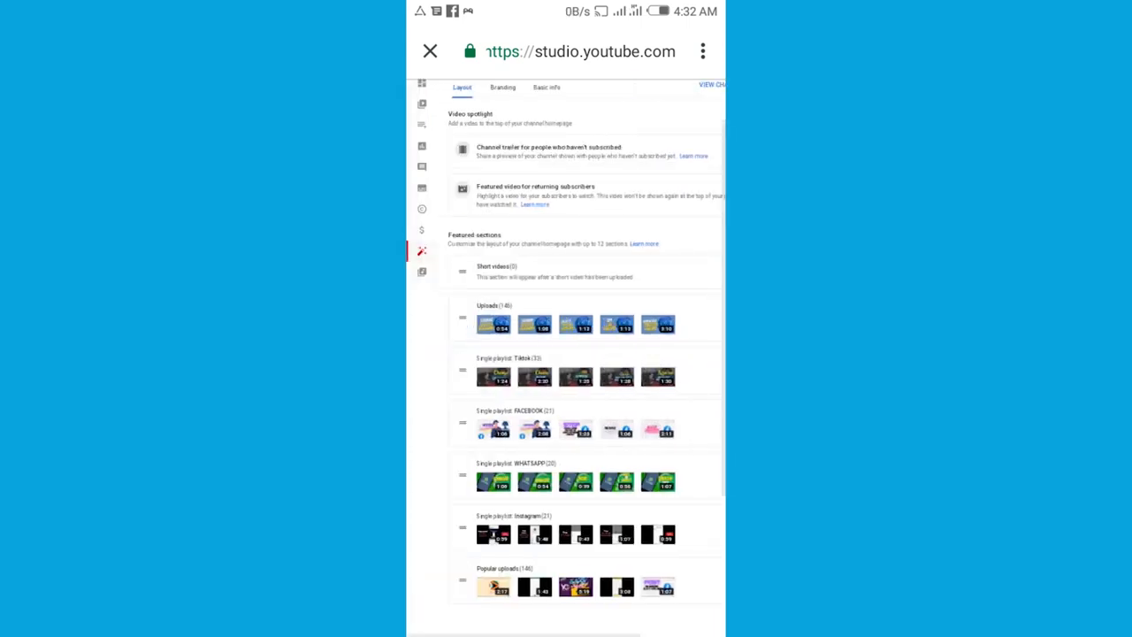
pyautogui.scroll(-3)
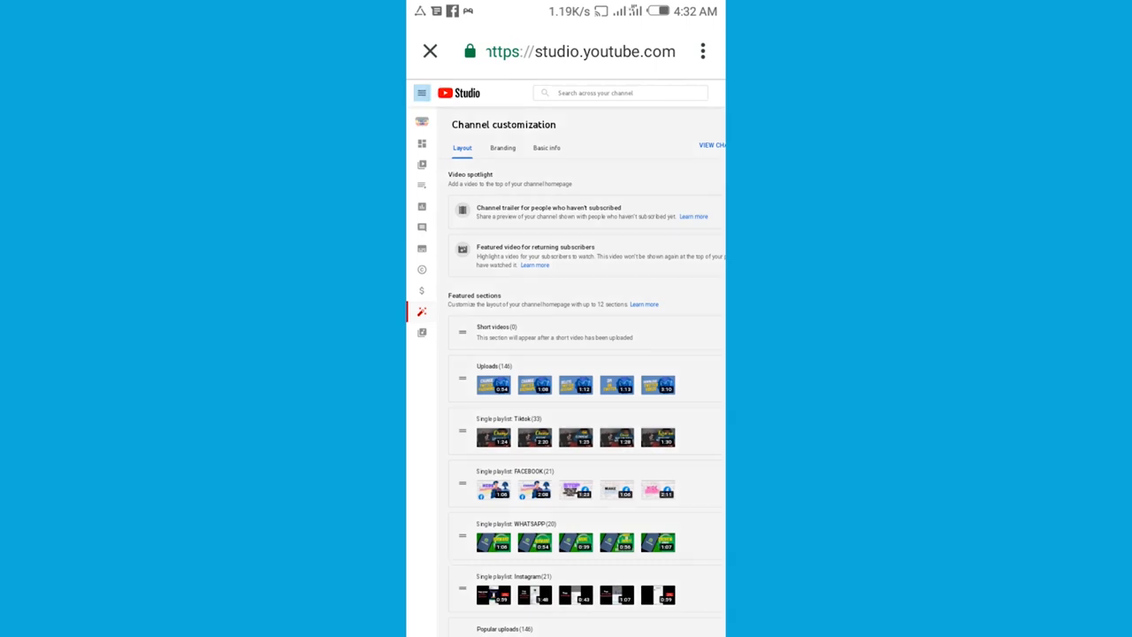
pyautogui.click(422, 92)
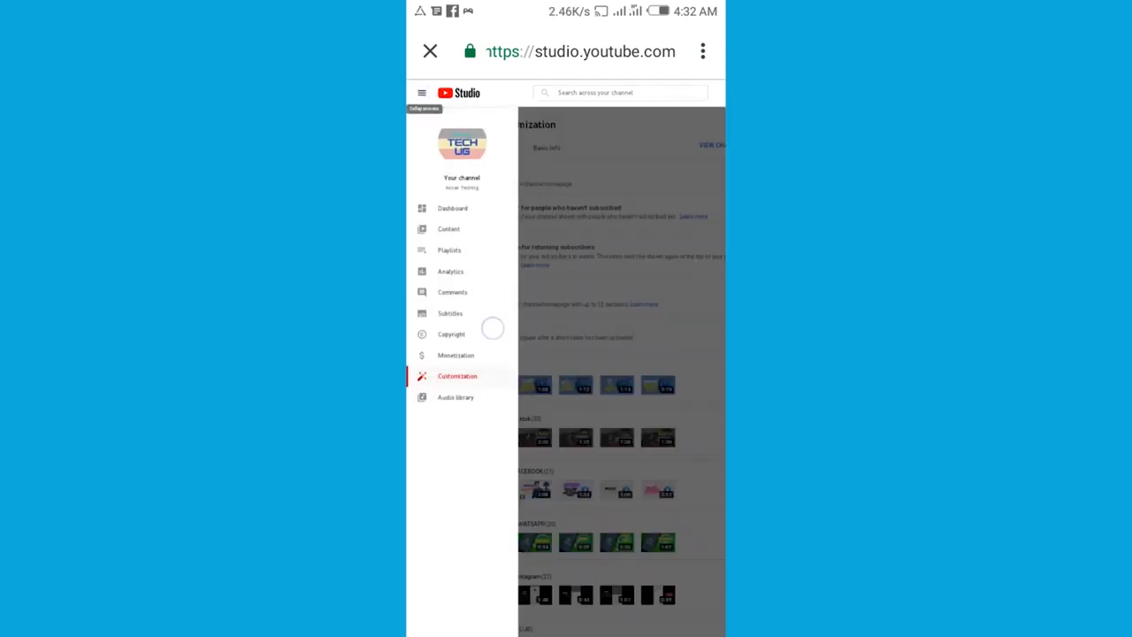
pyautogui.scroll(-3)
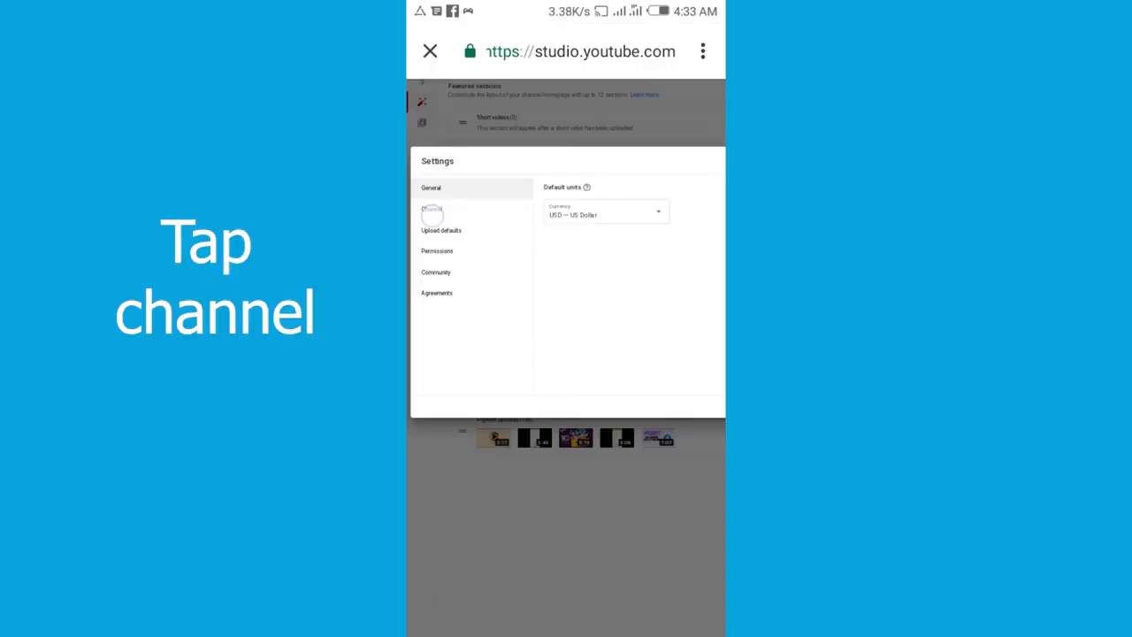
# Go to Channel > Advanced settings and choose Remove YouTube content
pyautogui.click(432, 209)
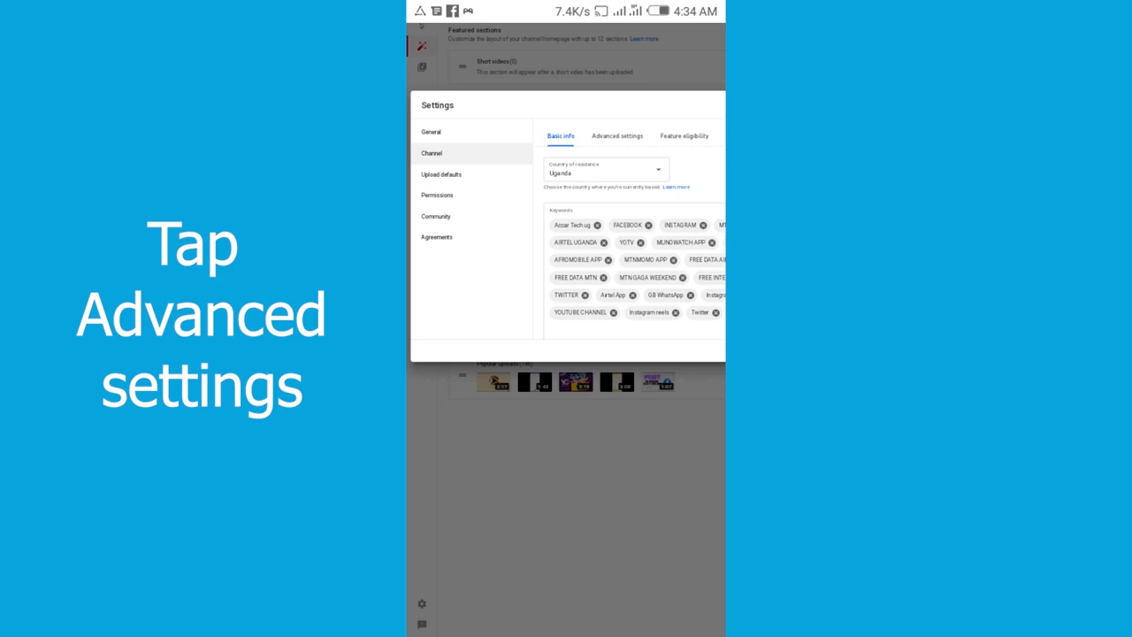
pyautogui.click(616, 135)
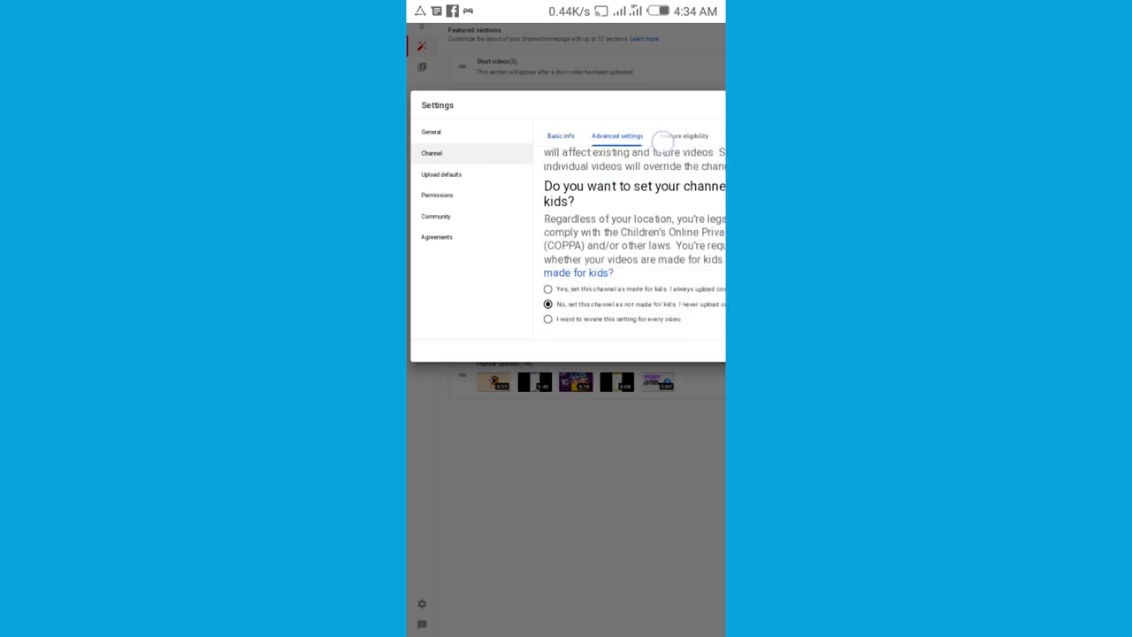
pyautogui.scroll(-3)
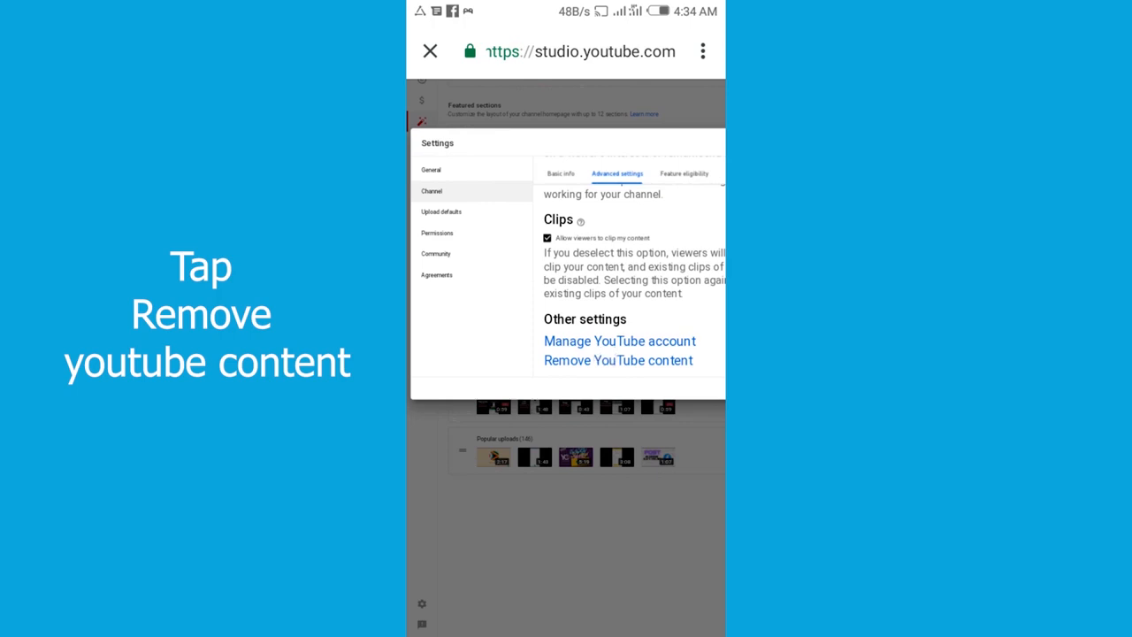
pyautogui.click(618, 360)
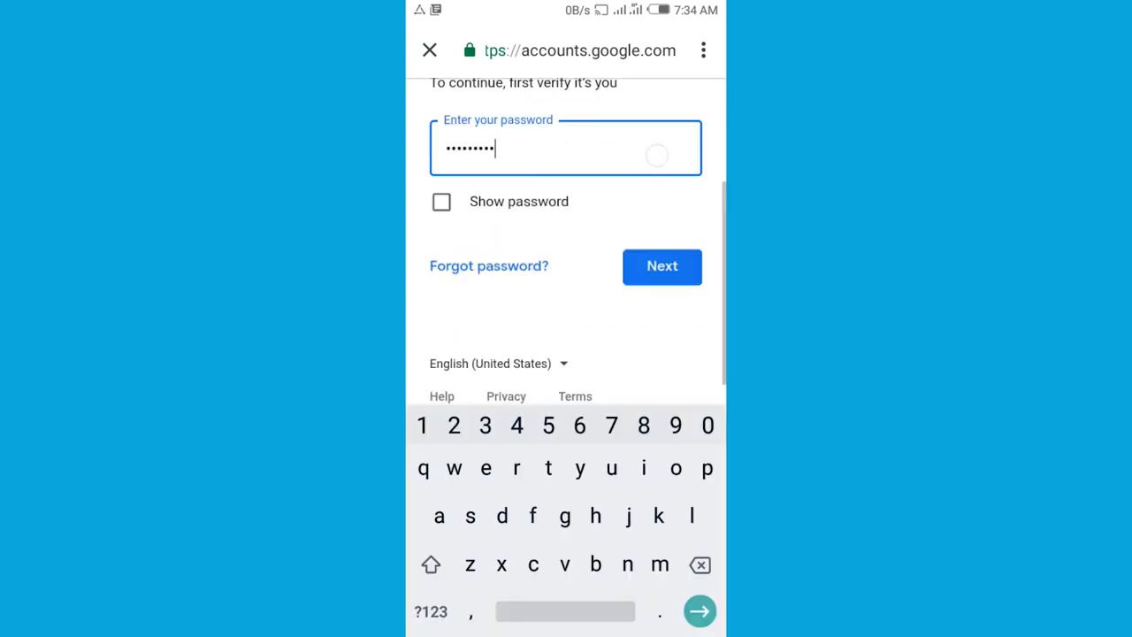
# Submit the Google password to verify identity
pyautogui.scroll(3)
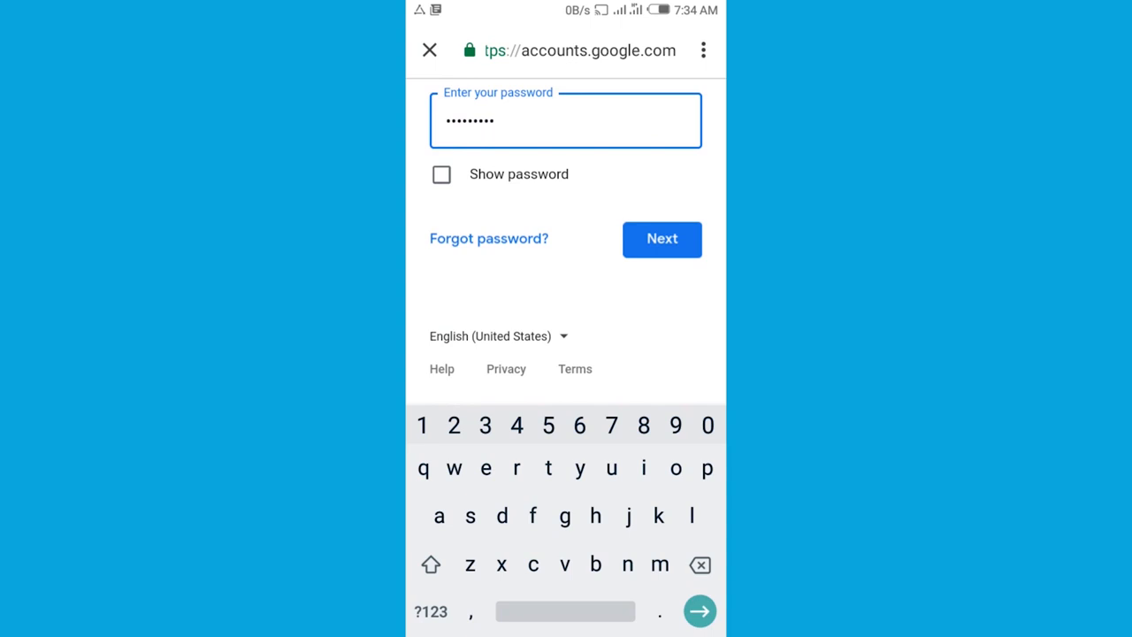
pyautogui.click(662, 238)
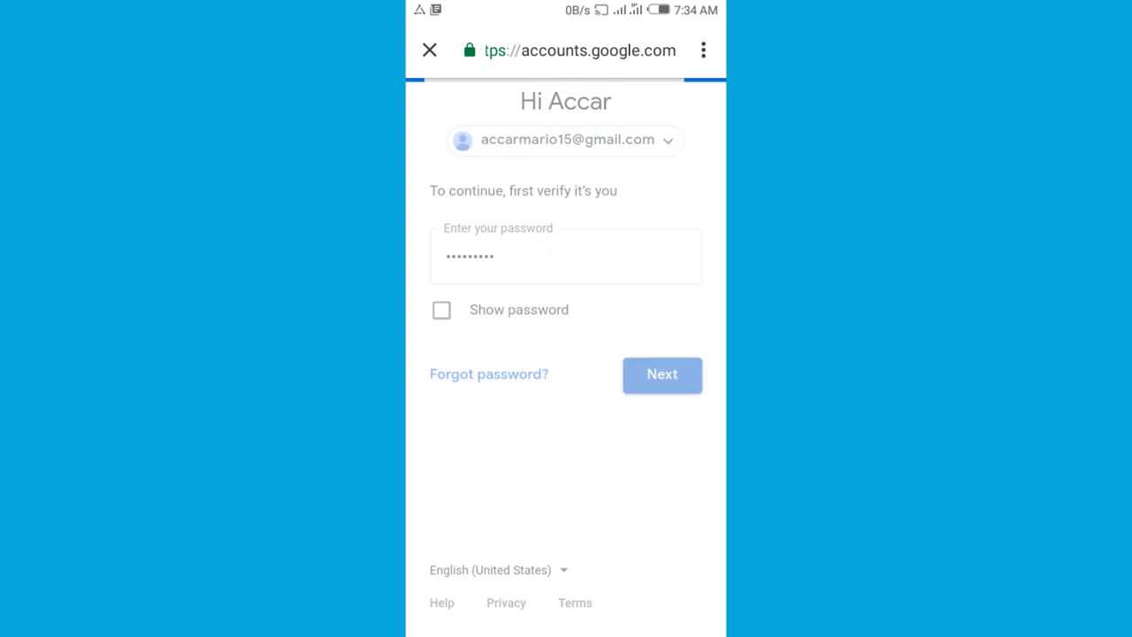
pyautogui.click(661, 374)
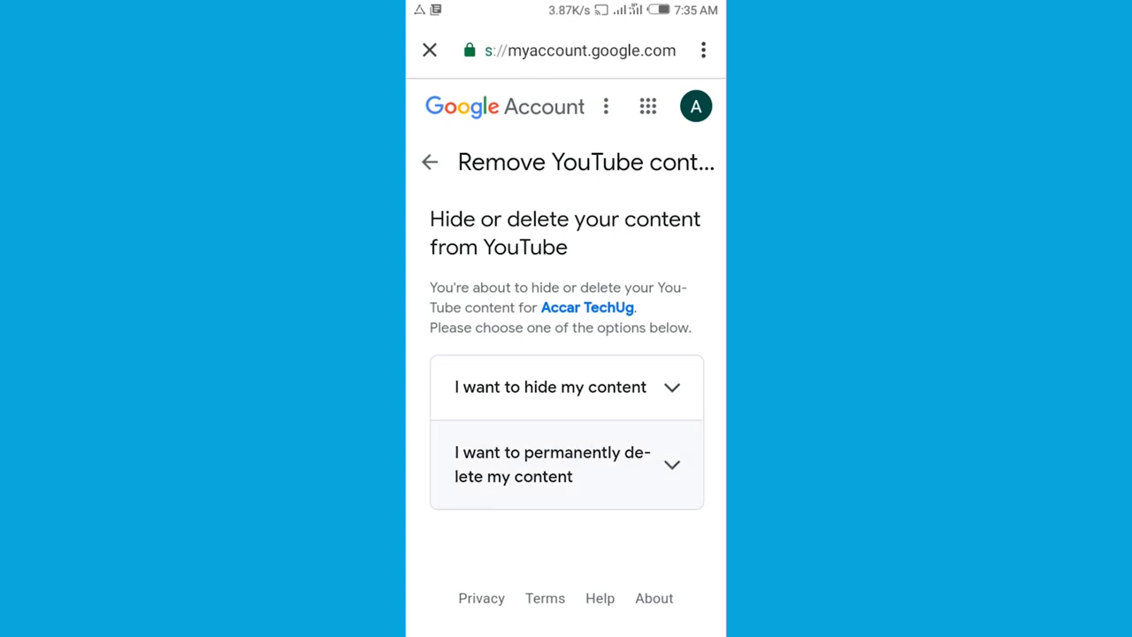
# Expand 'I want to permanently delete my content' and tick the data-deletion and subscription-cancellation boxes
pyautogui.click(566, 464)
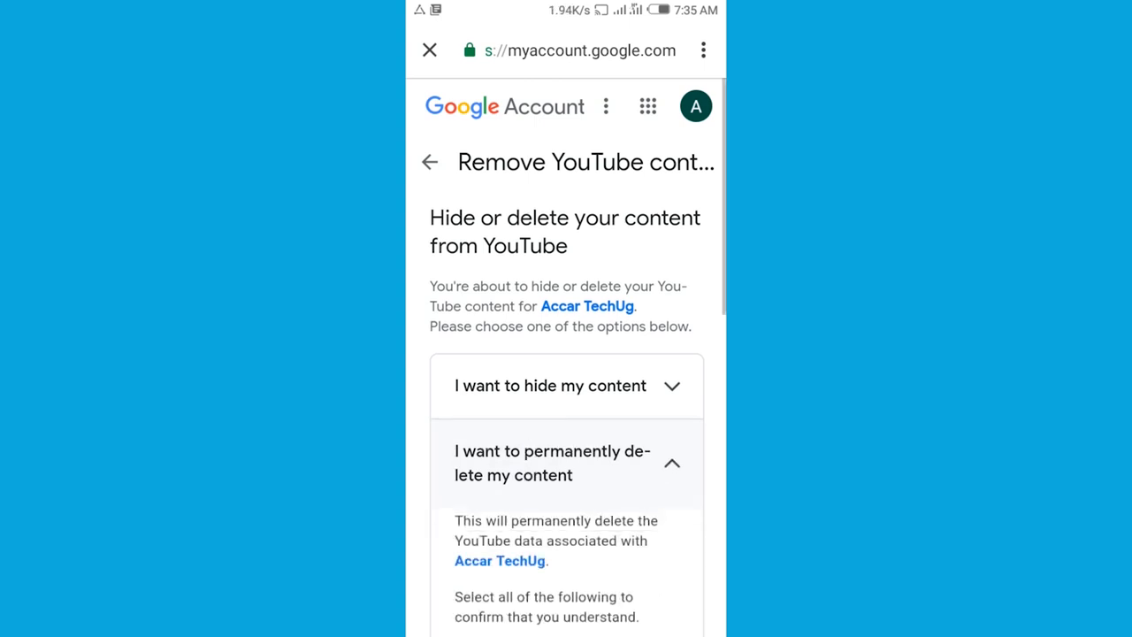
pyautogui.scroll(-3)
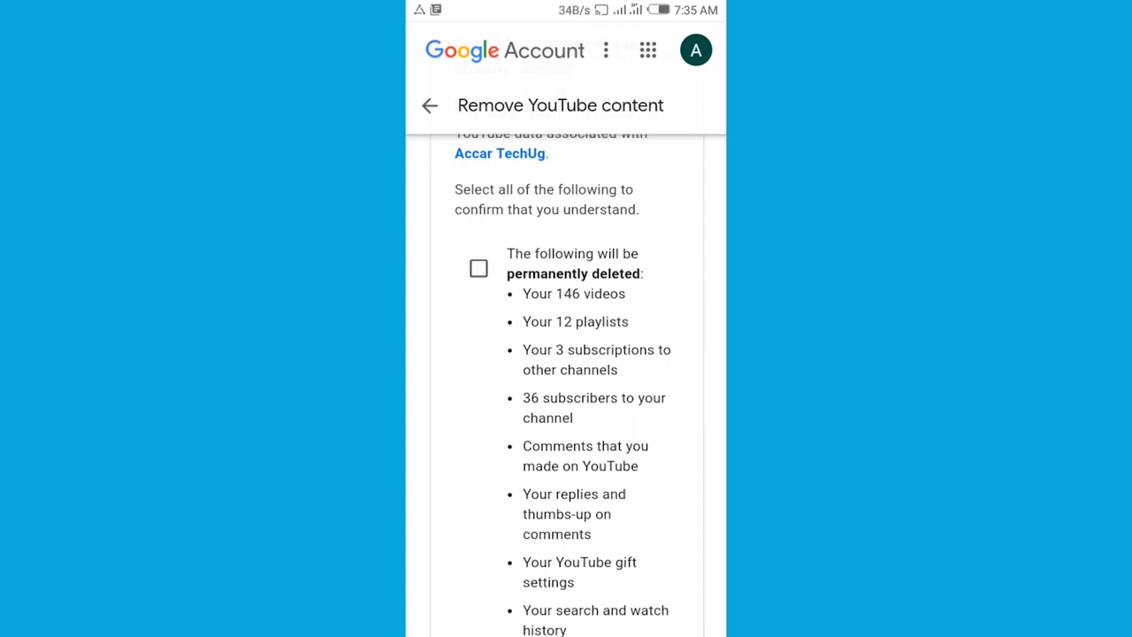
pyautogui.click(478, 269)
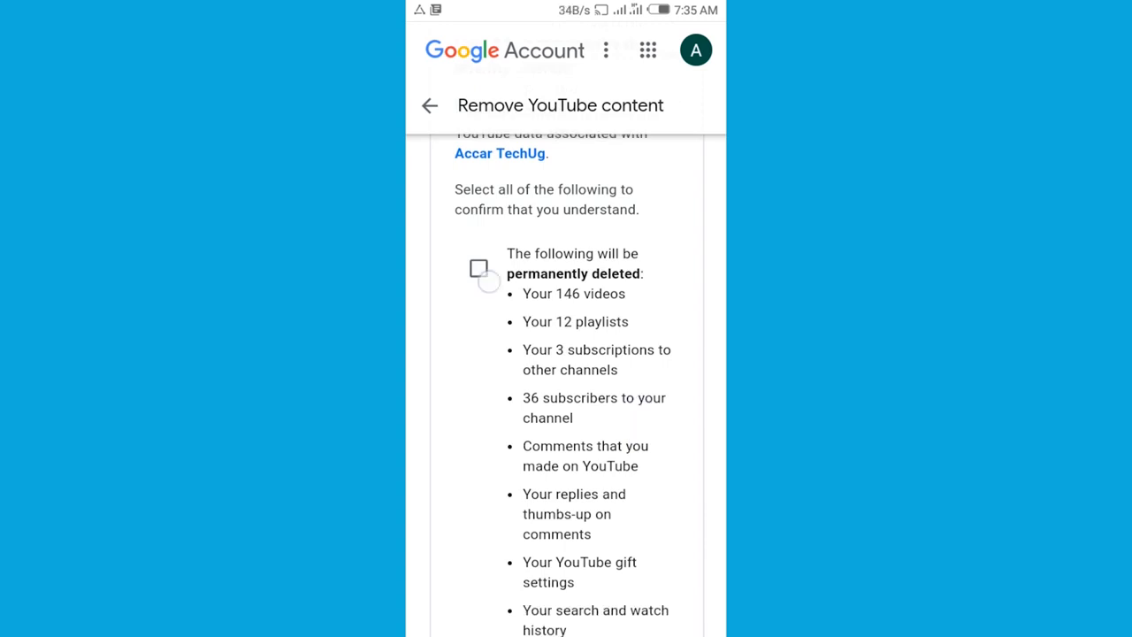
pyautogui.click(479, 269)
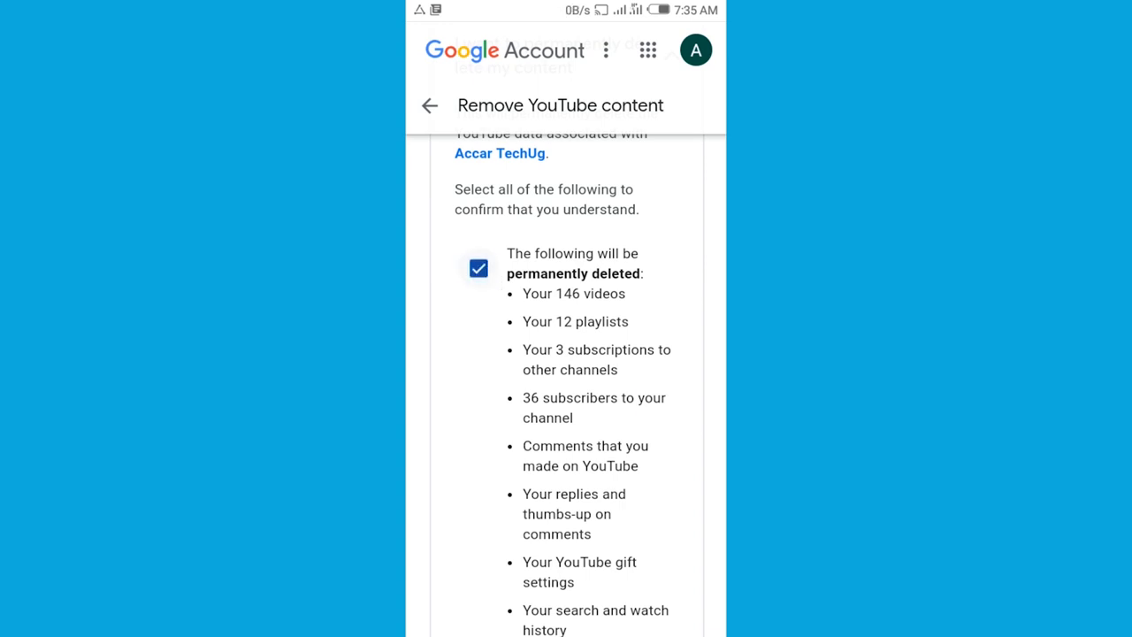
pyautogui.scroll(-3)
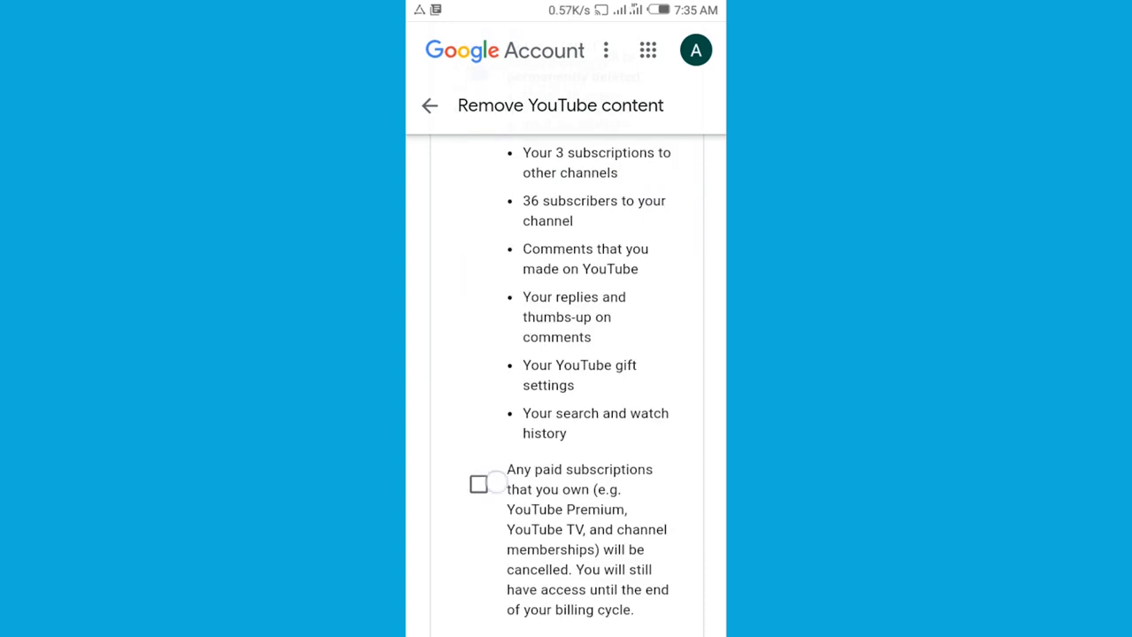
pyautogui.click(478, 484)
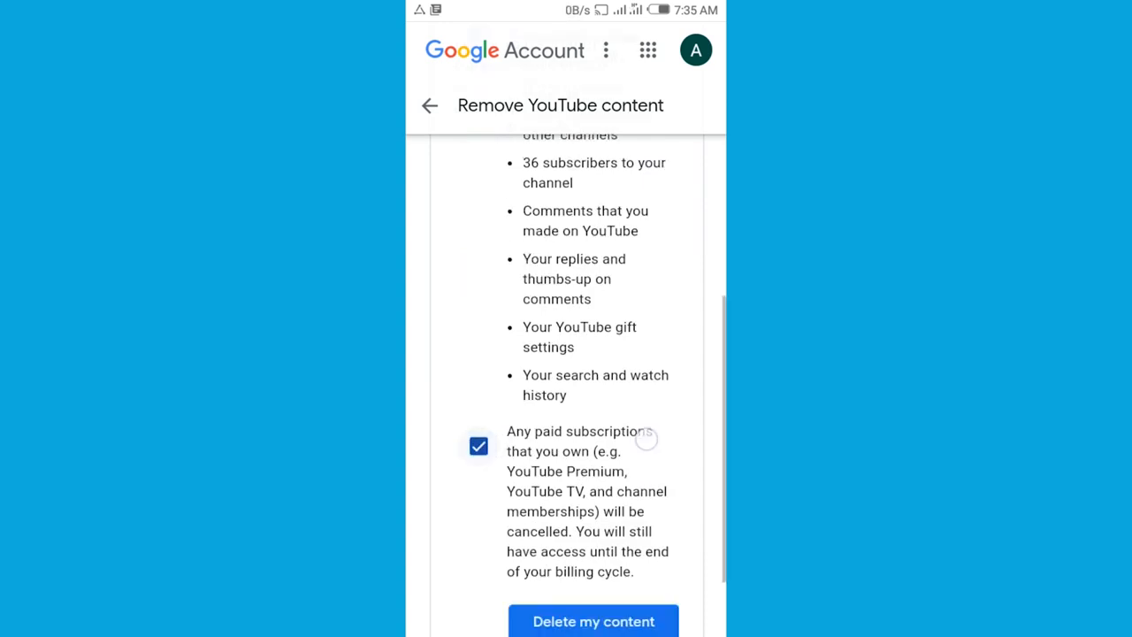
pyautogui.scroll(-3)
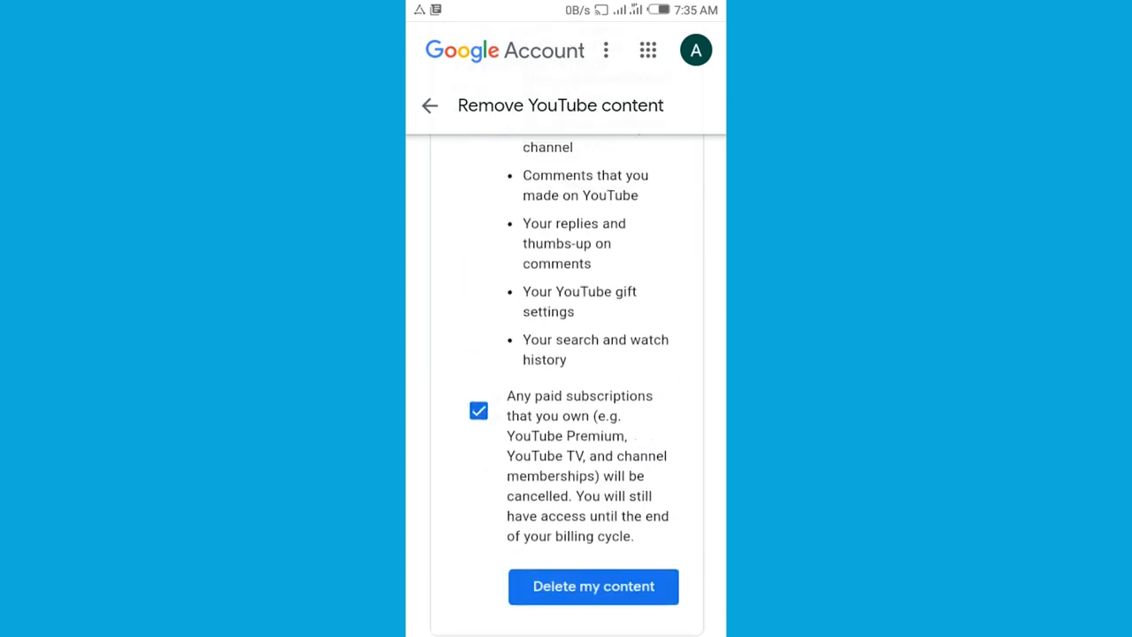